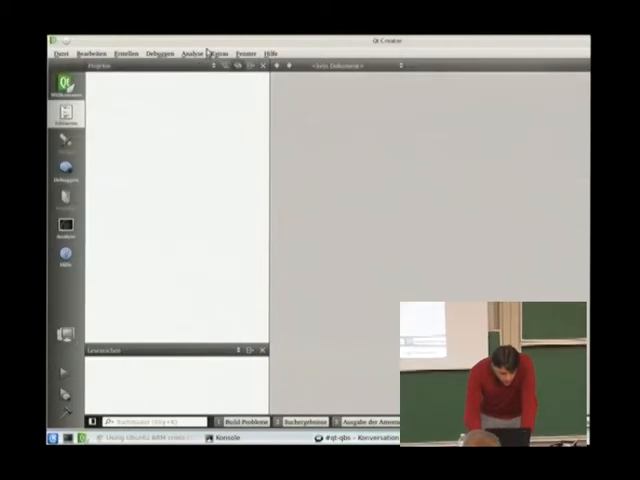
Rename the Bare Metal device to 'ST Link V2' in the Geräte options, then return to build settings.
click(217, 53)
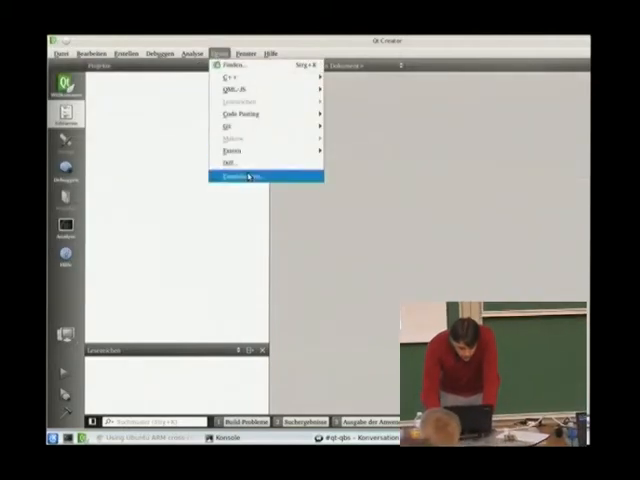
click(247, 176)
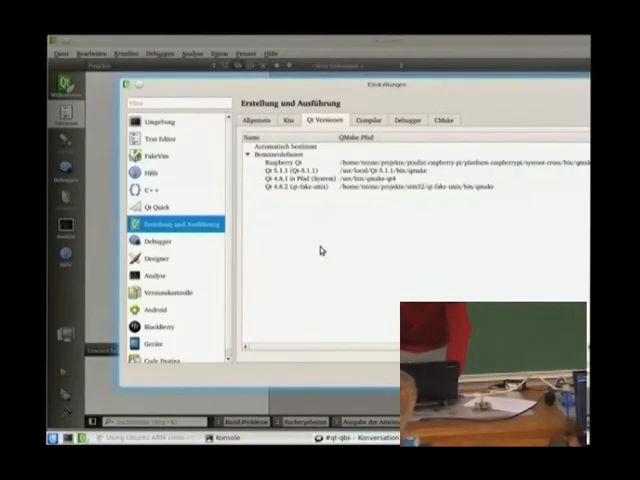
click(157, 342)
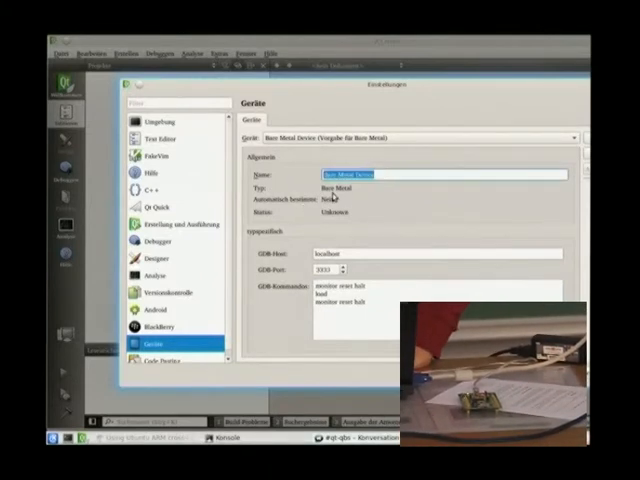
text(ST Link V2)
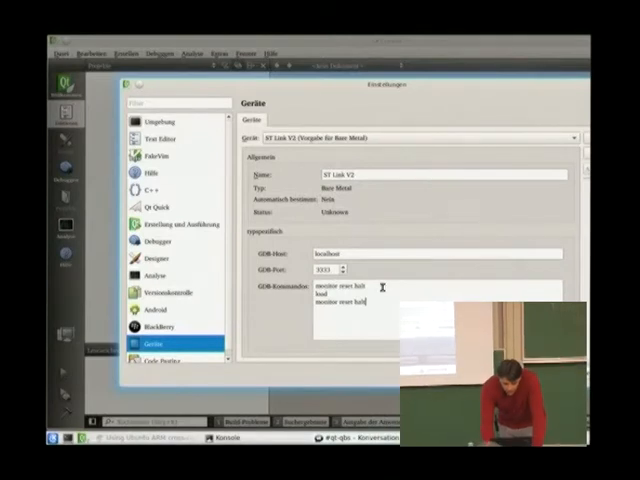
click(178, 224)
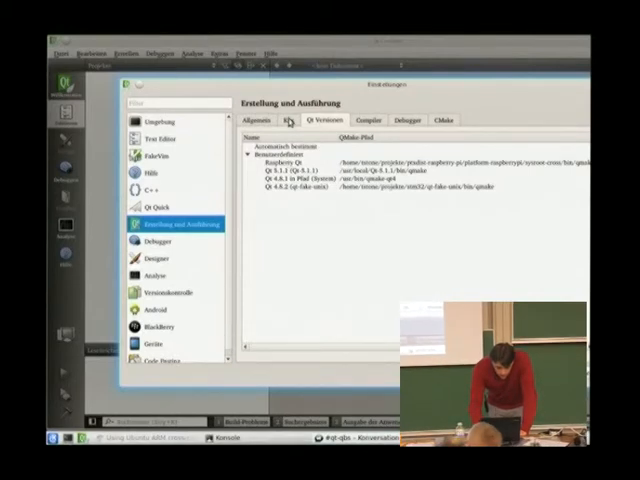
Set the ARM Bare Metal kit's device to ST Link V2 and its debugger to GCC ARM.
click(294, 120)
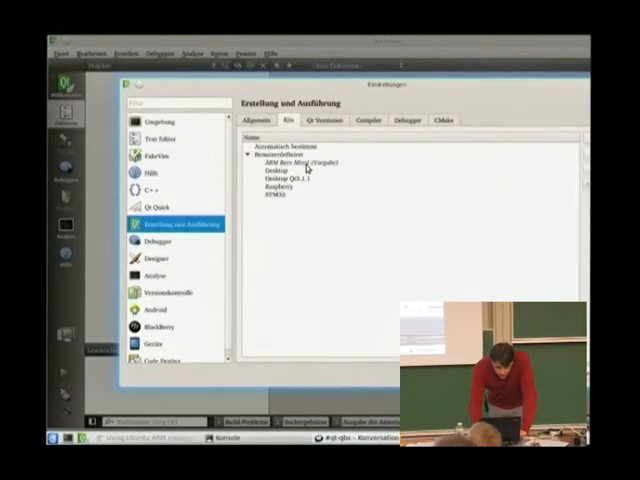
click(300, 165)
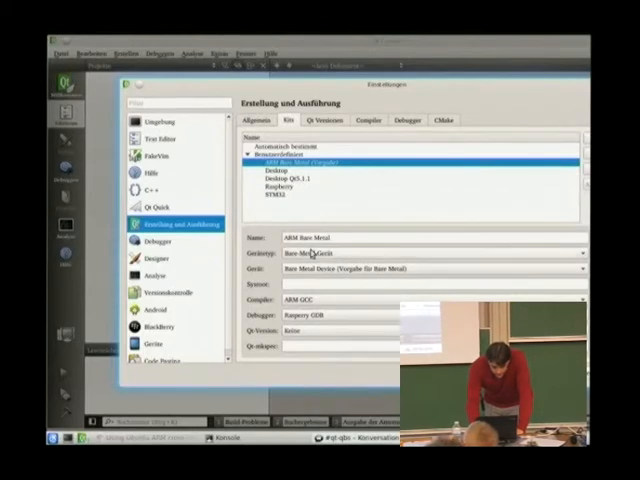
click(430, 252)
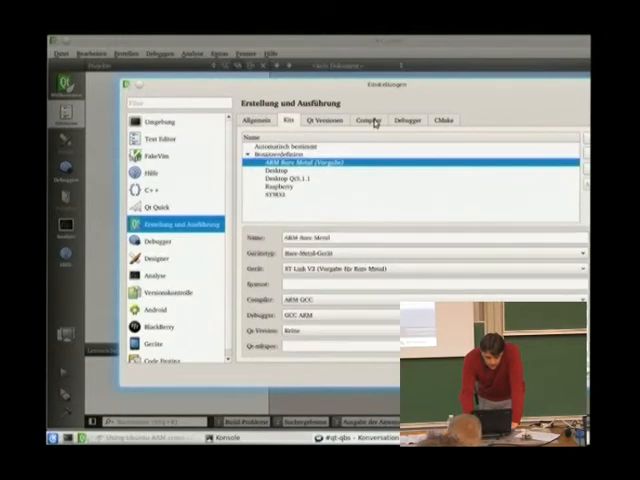
Check the ARM GCC compiler and GCC ARM debugger paths, then return to the kit list.
click(368, 120)
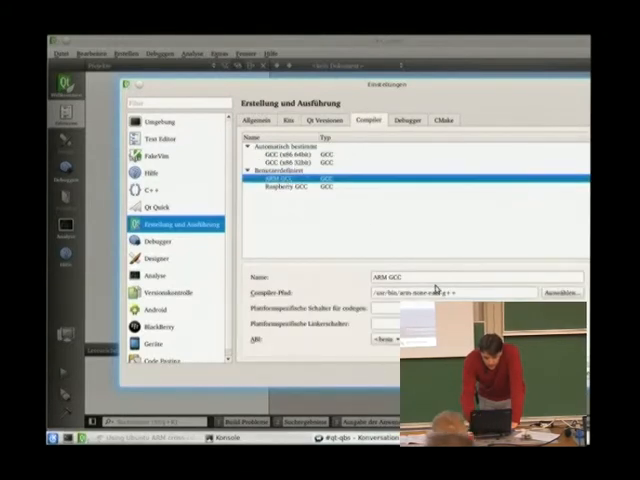
mouse_move(418, 168)
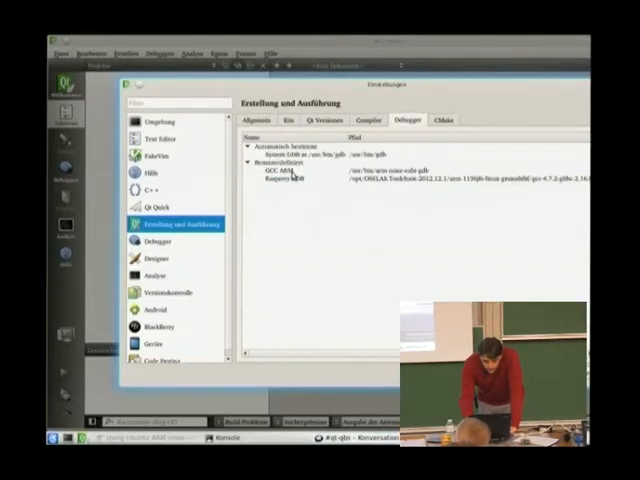
click(290, 181)
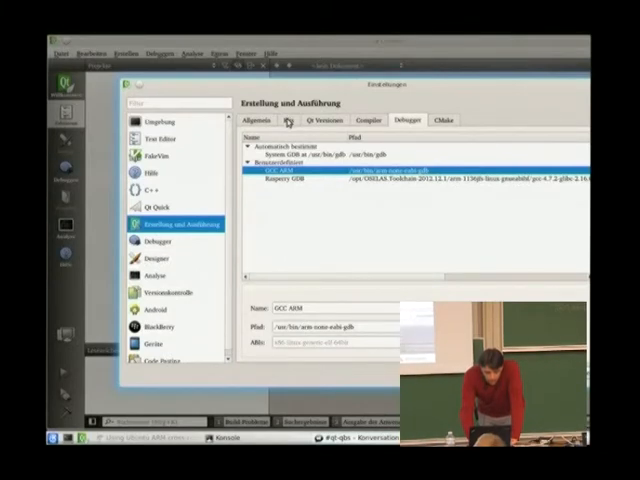
click(289, 120)
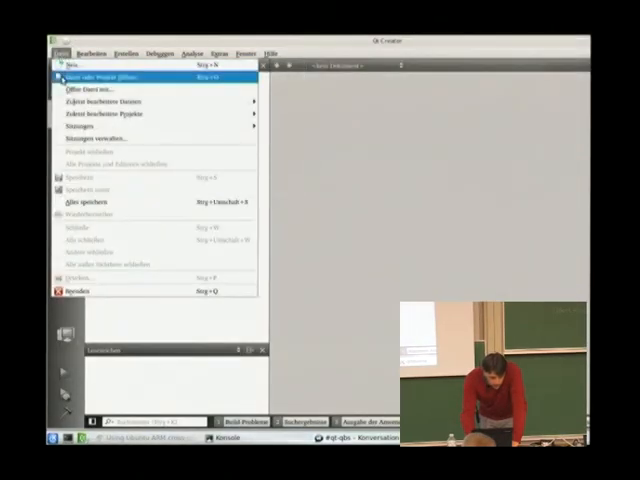
mouse_move(100, 101)
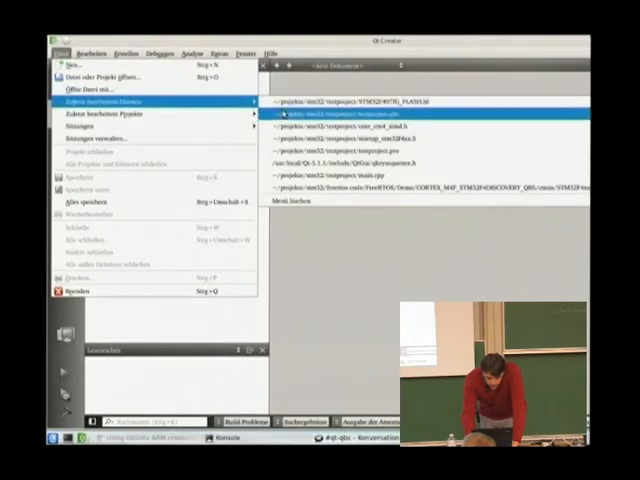
Load testproject.qbs from the recent files list as the project.
click(348, 113)
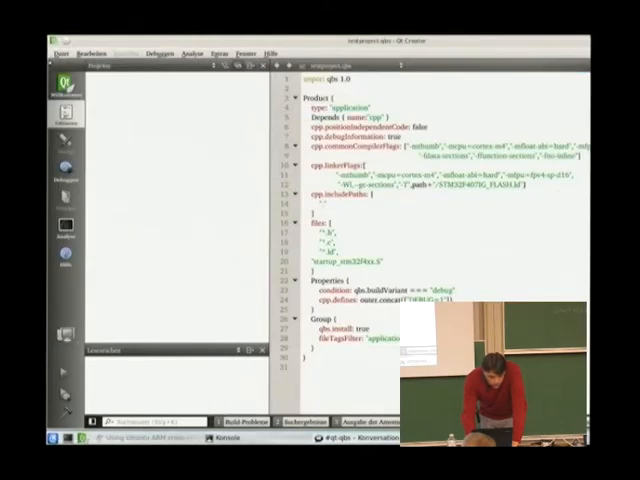
click(59, 54)
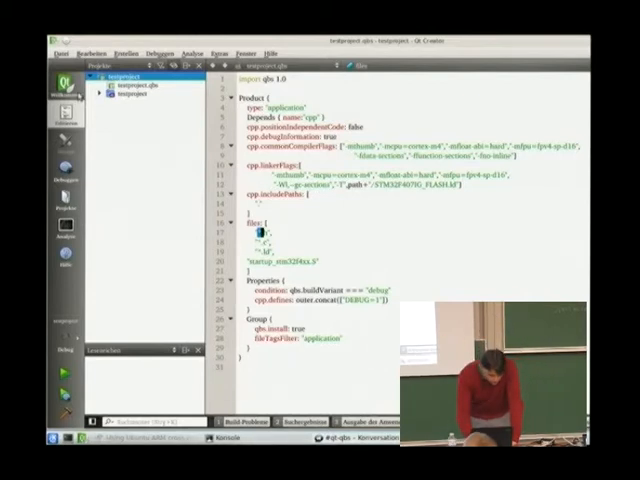
click(98, 92)
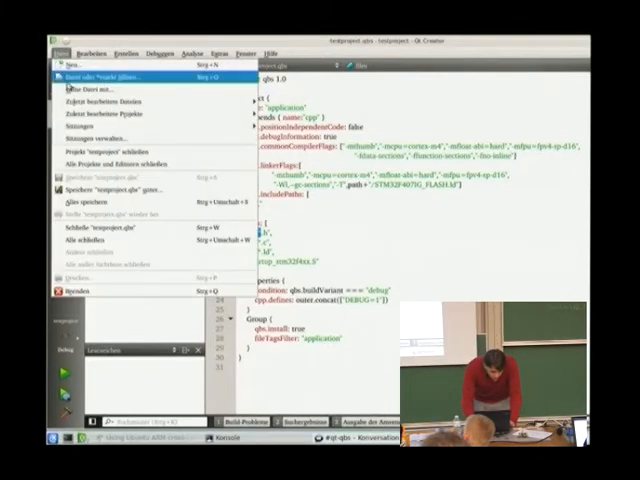
mouse_move(110, 101)
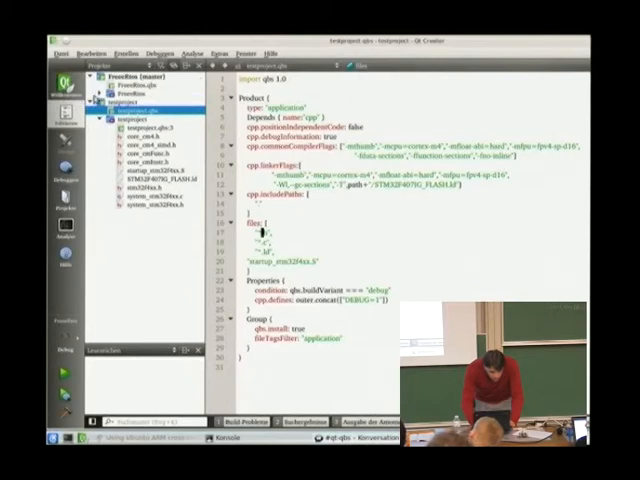
Open FreeRtos.qbs in the editor and scroll through its compiler flags and file list.
click(90, 102)
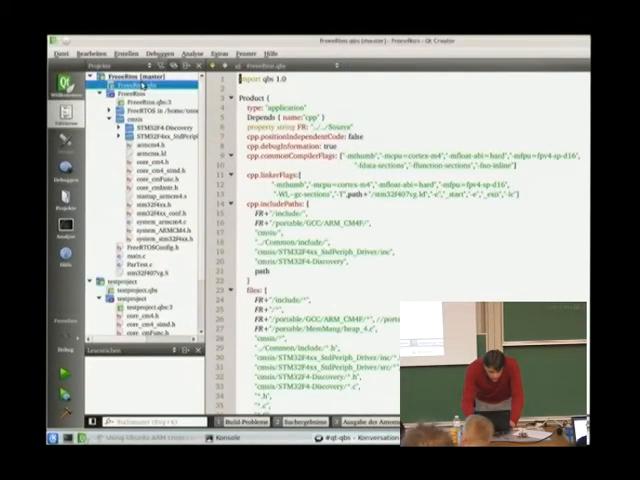
scroll(down, 3)
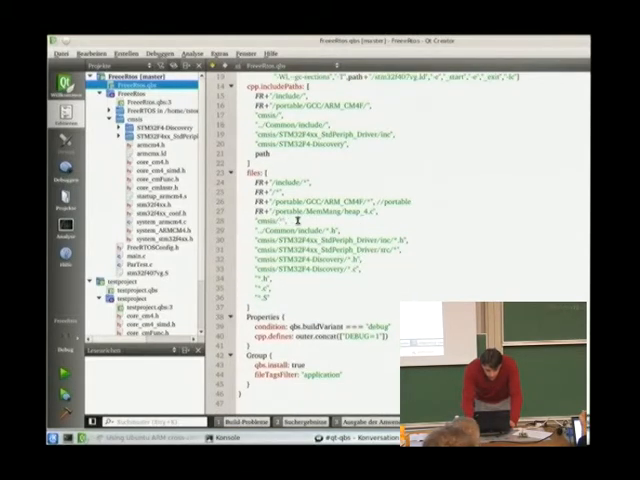
scroll(up, 3)
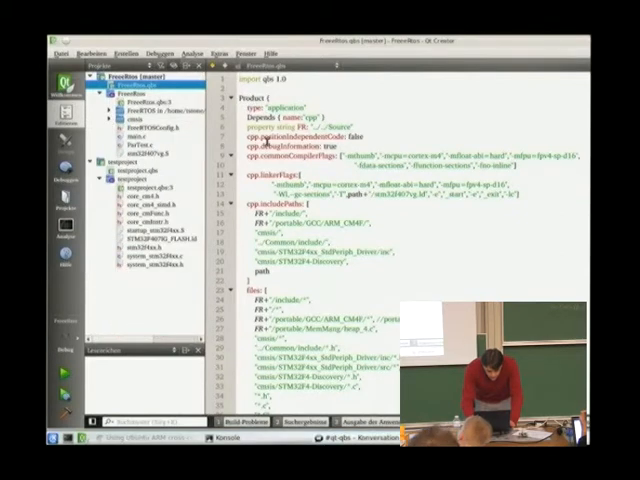
scroll(down, 3)
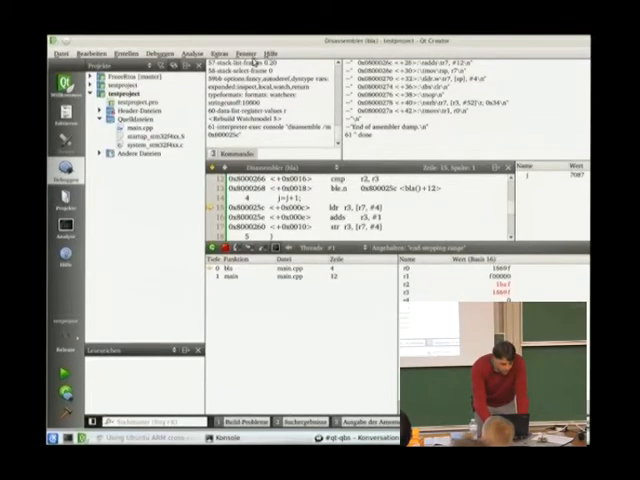
Show the Fenster menu and its Ausgabefenster submenu of output panes.
click(245, 53)
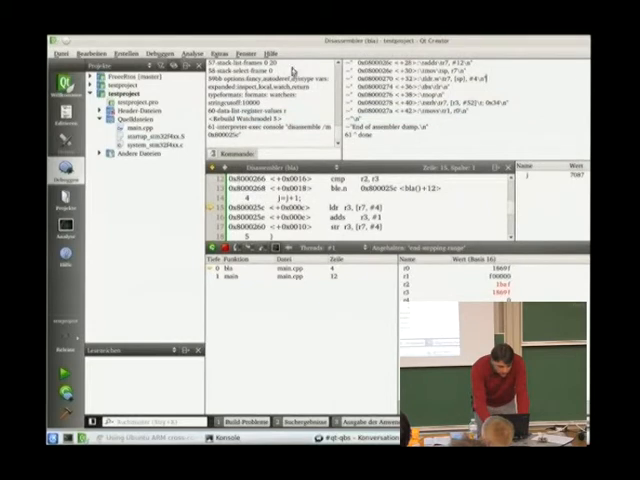
click(259, 53)
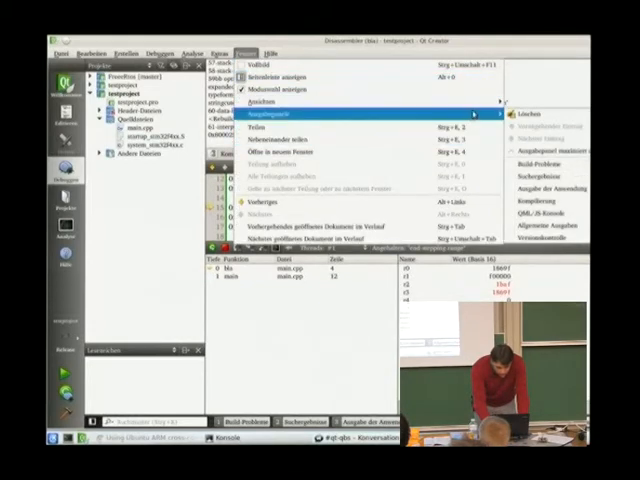